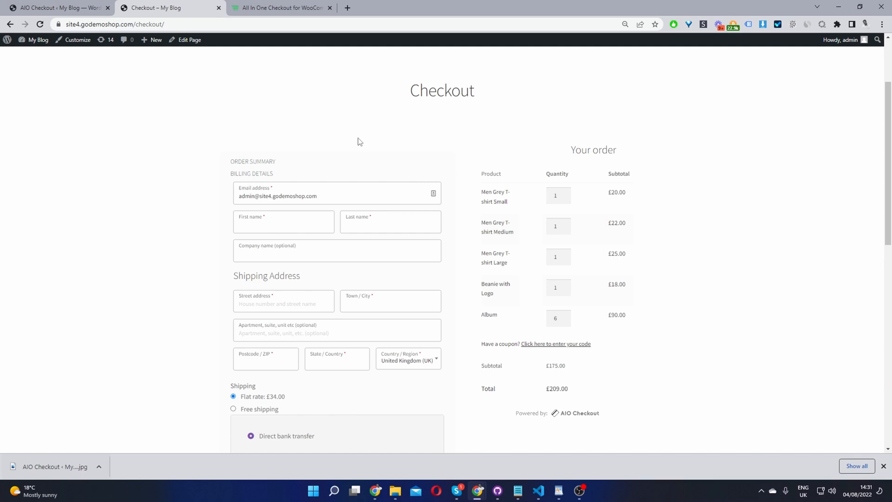
Review the Shipping Address section, view the All In One Checkout product page, then return to the admin dashboard.
scroll("down", 3)
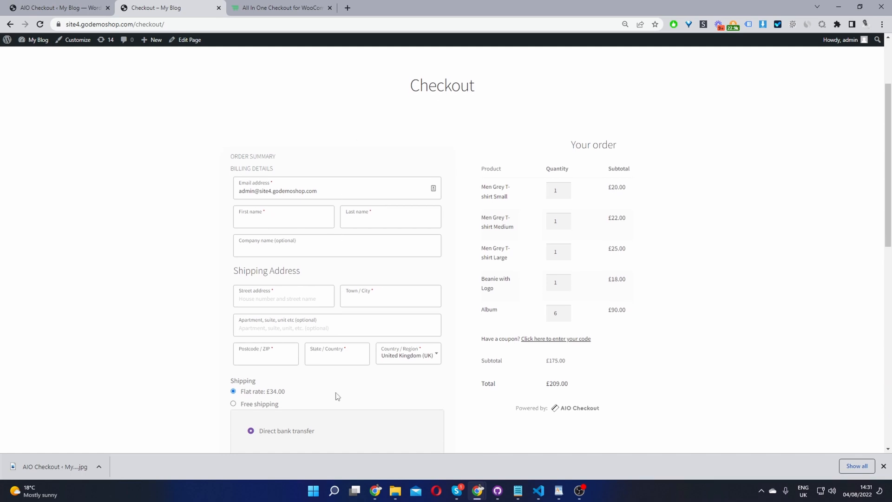
scroll("down", 3)
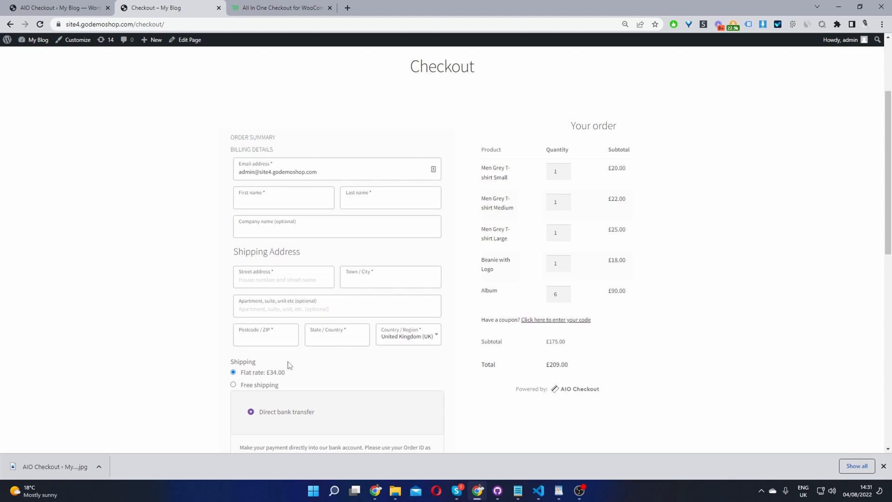
mouse_move(273, 355)
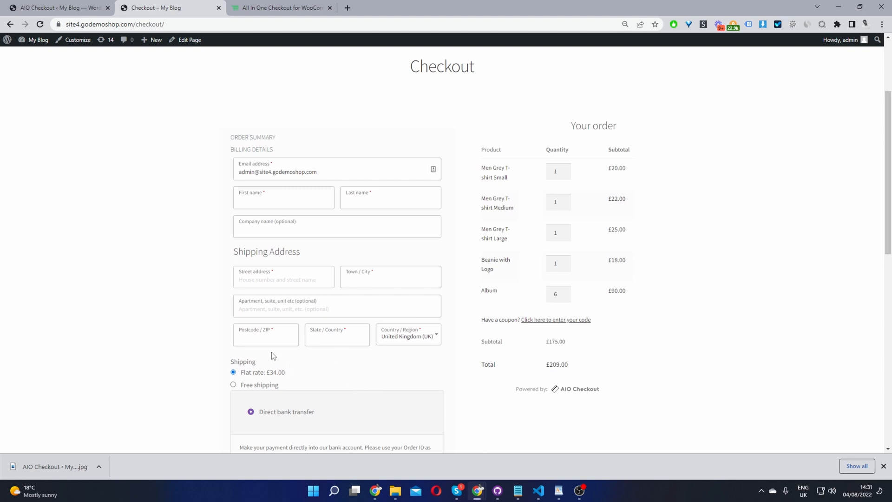
scroll("down", 3)
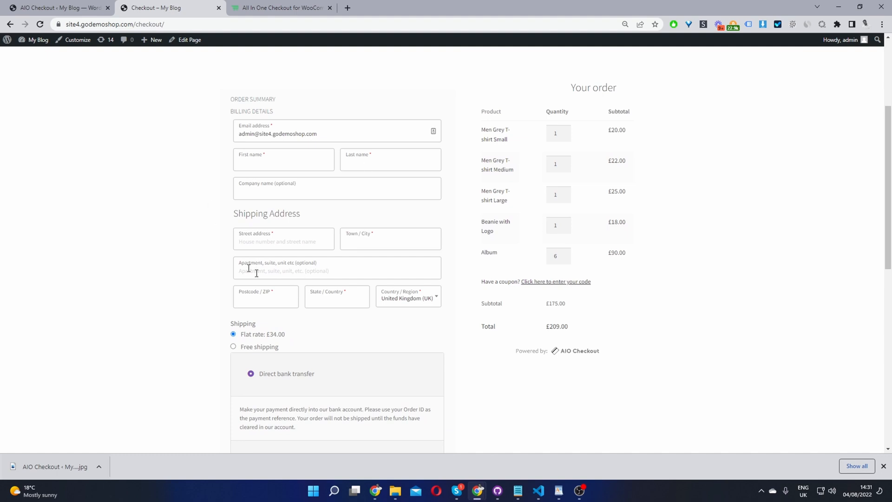
mouse_move(305, 216)
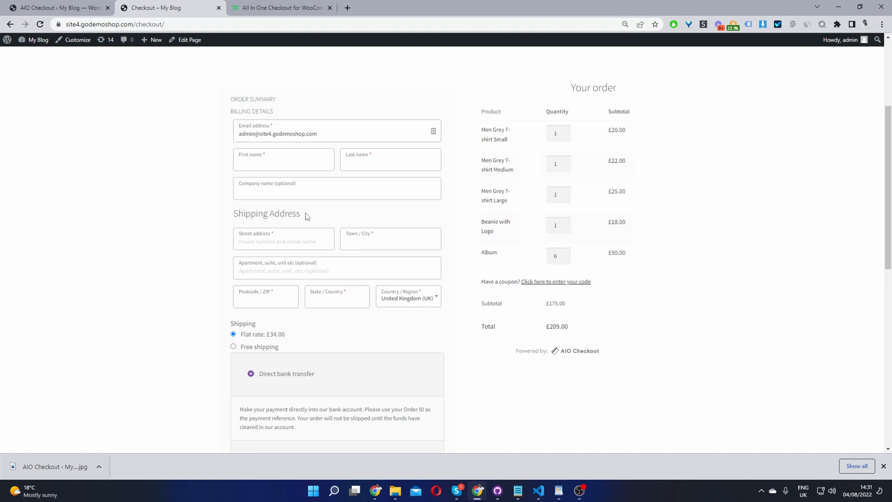
double_click(267, 213)
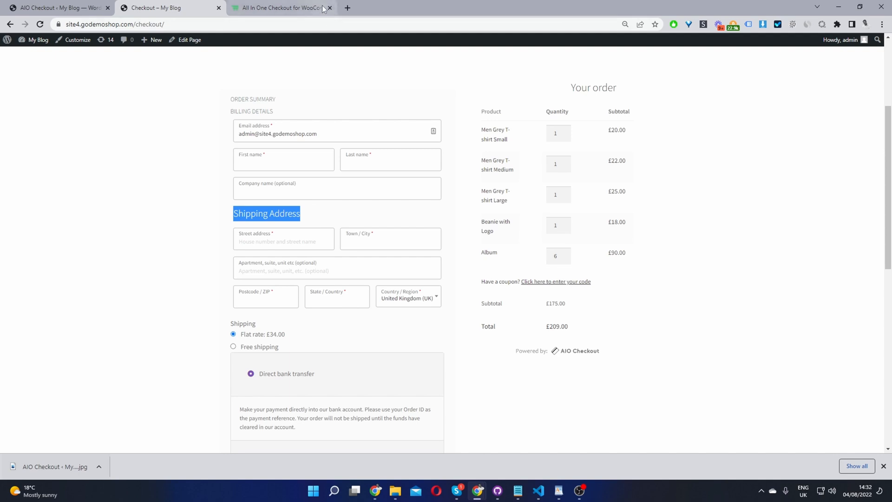
left_click(279, 8)
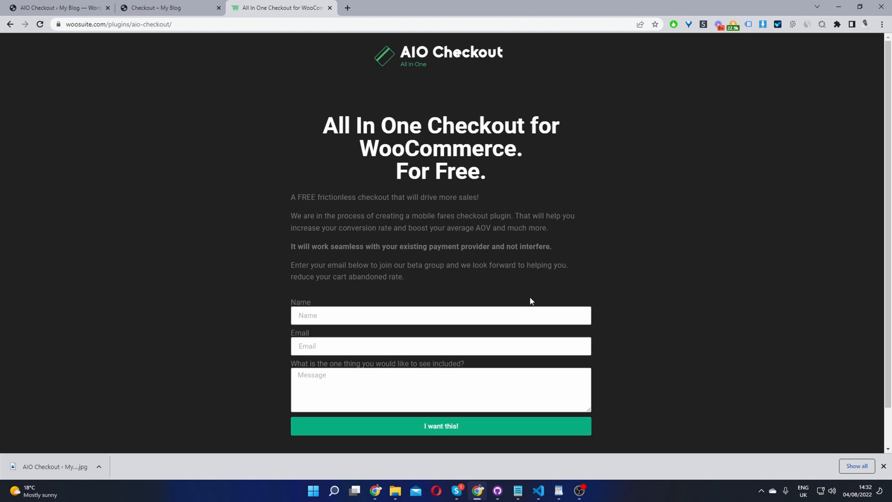
mouse_move(526, 299)
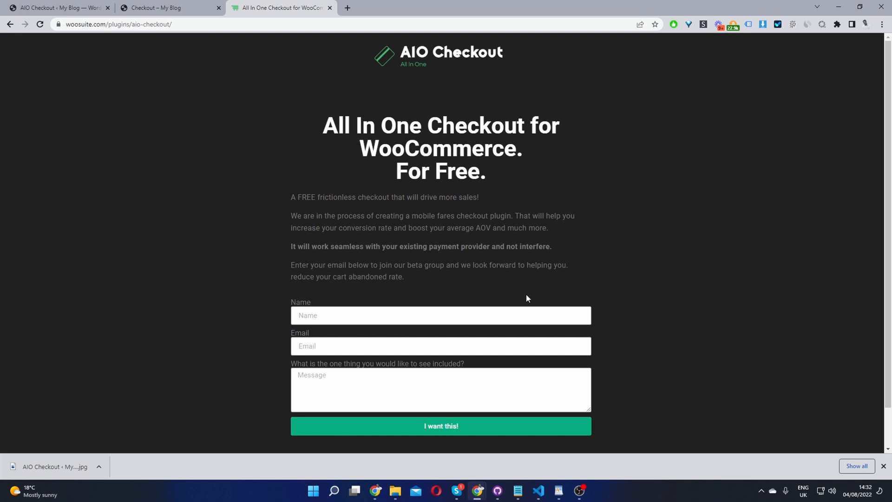
left_click(57, 7)
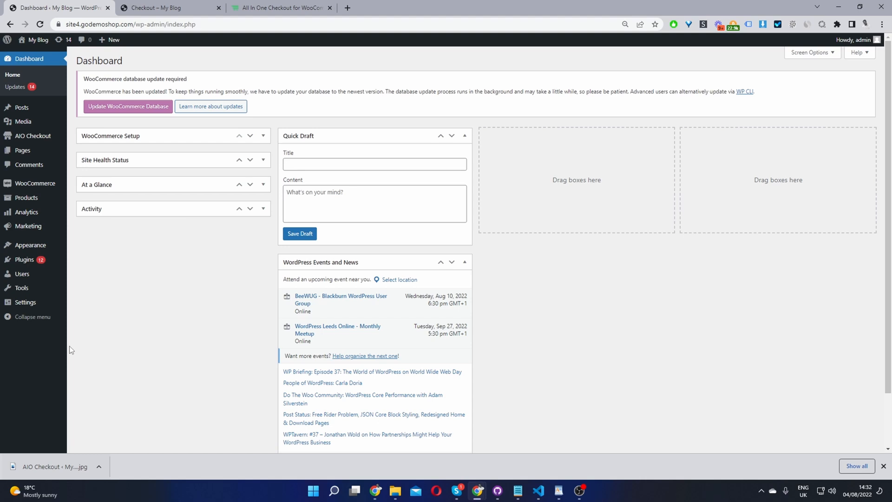
mouse_move(22, 273)
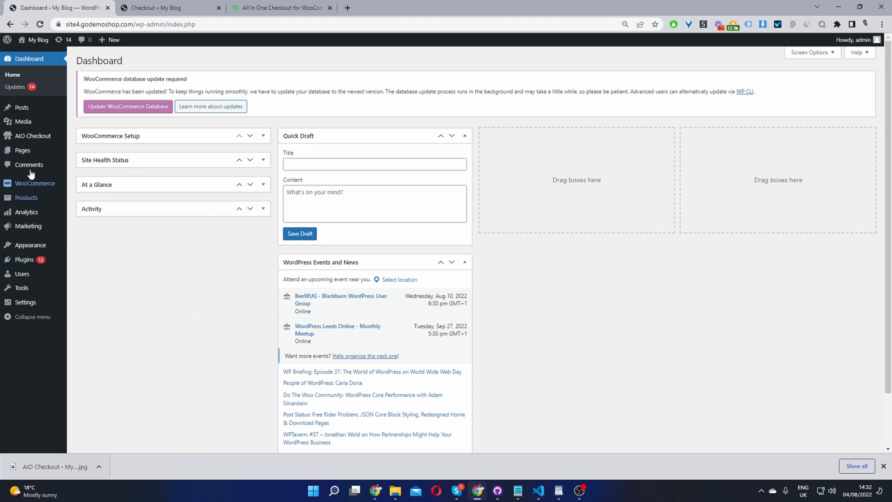
mouse_move(33, 136)
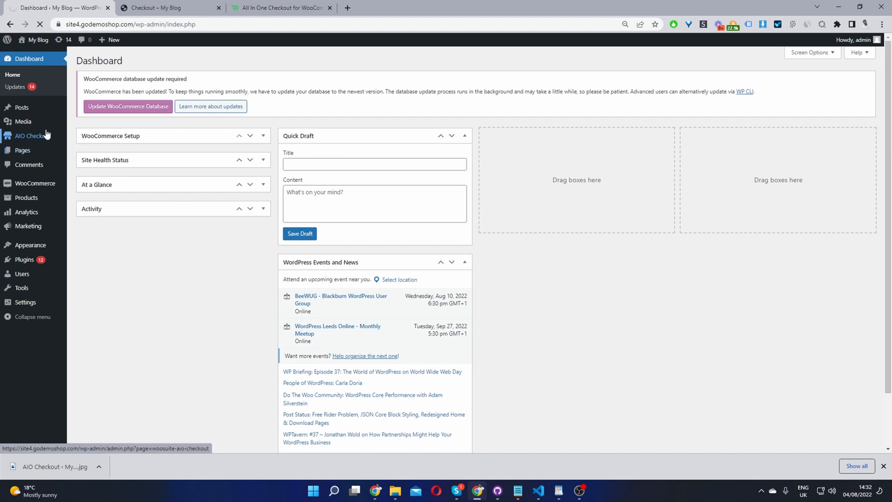
From the AIO Checkout overview, check the default checkout's actions and start a new checkout form.
left_click(32, 135)
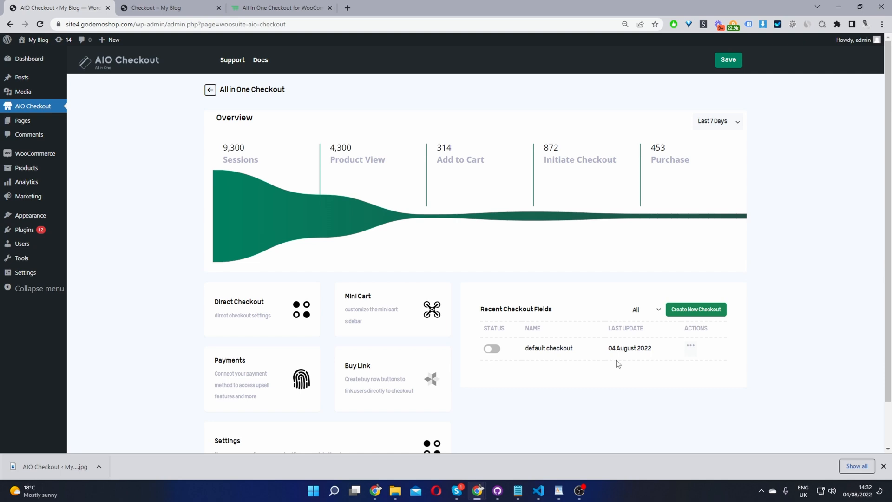
mouse_move(575, 324)
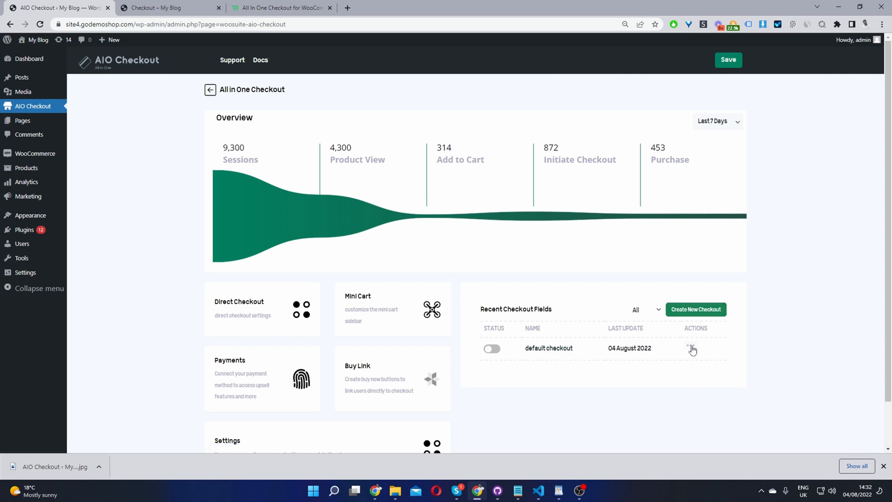
left_click(691, 348)
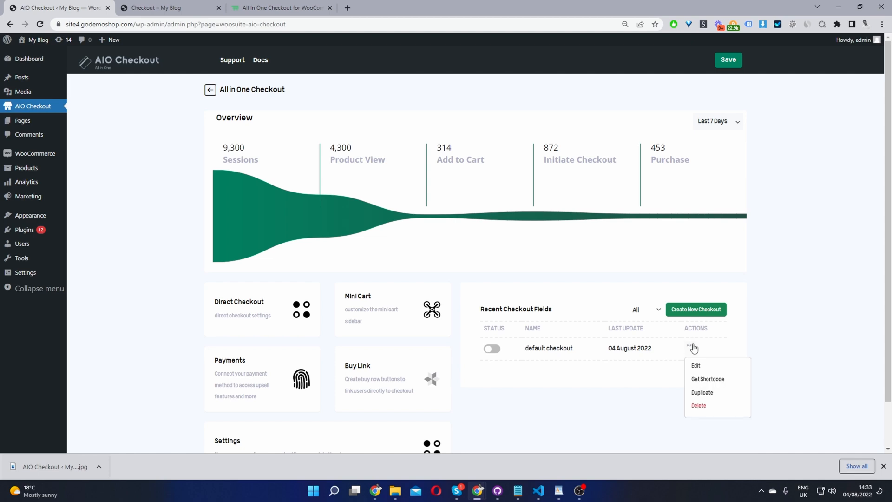
left_click(698, 405)
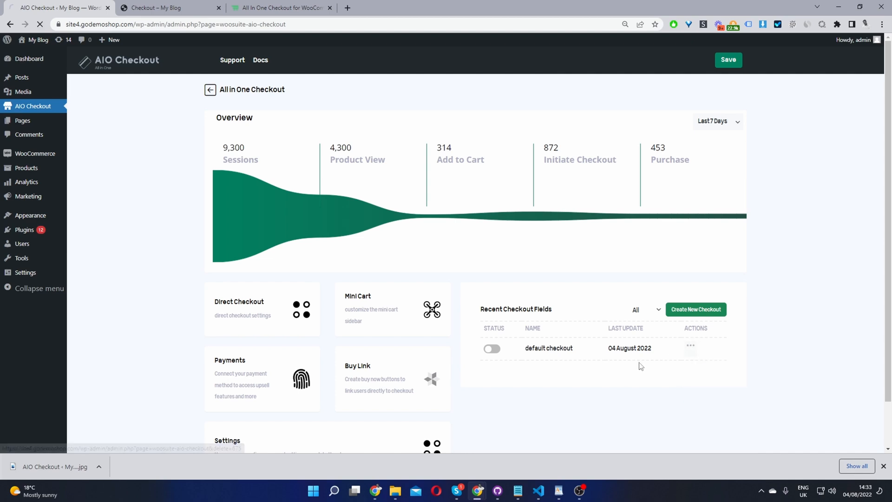
left_click(695, 309)
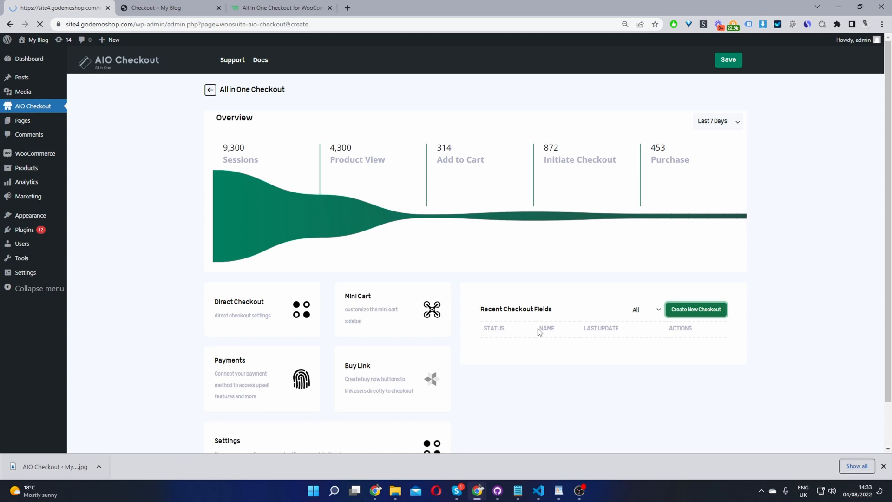
Scroll the new checkout's Fields tab from Billing down to Payment and back to Shipping Details.
left_click(696, 309)
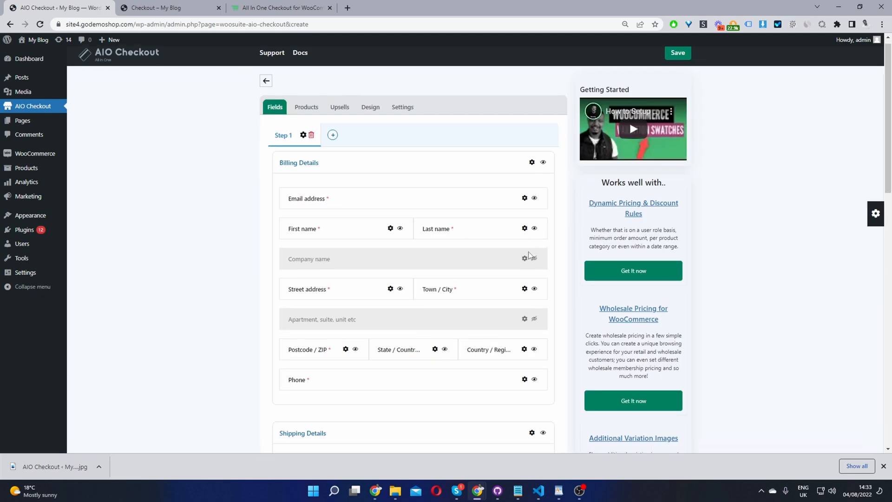
scroll("down", 3)
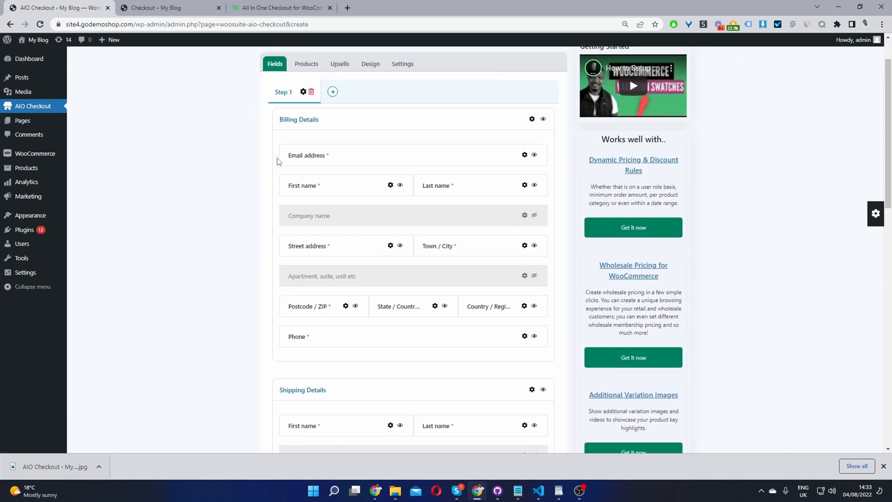
scroll("down", 3)
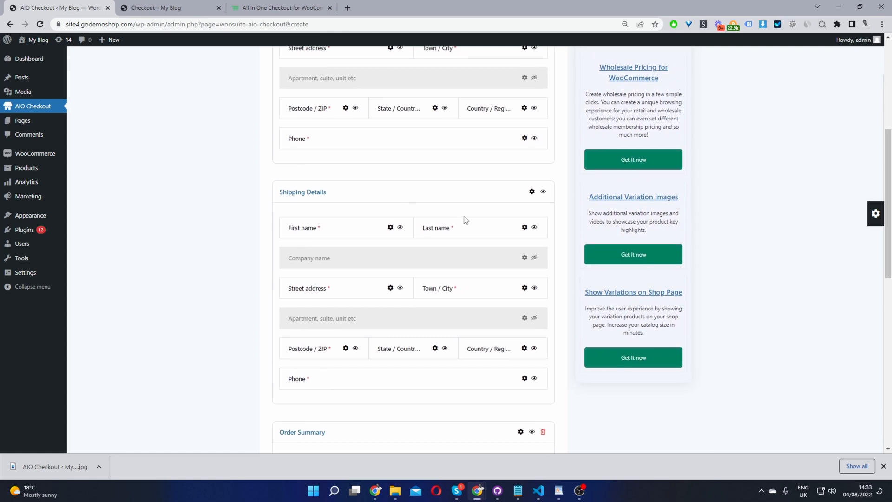
scroll("down", 3)
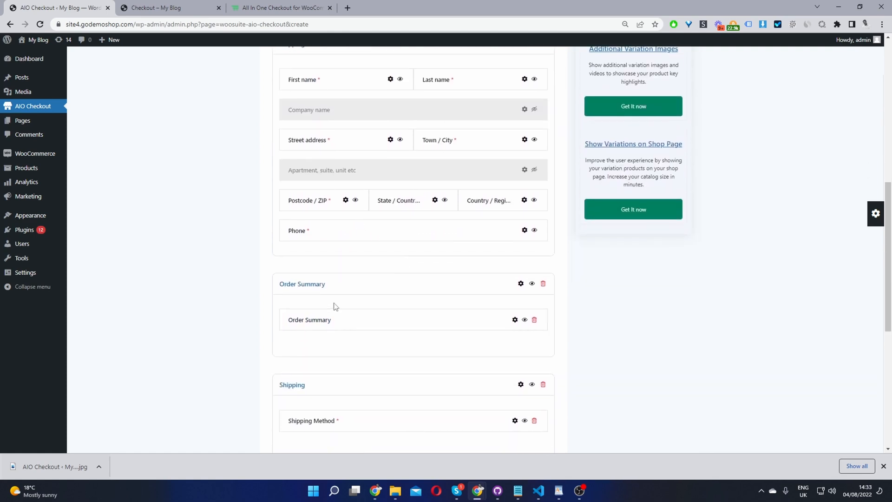
scroll("down", 3)
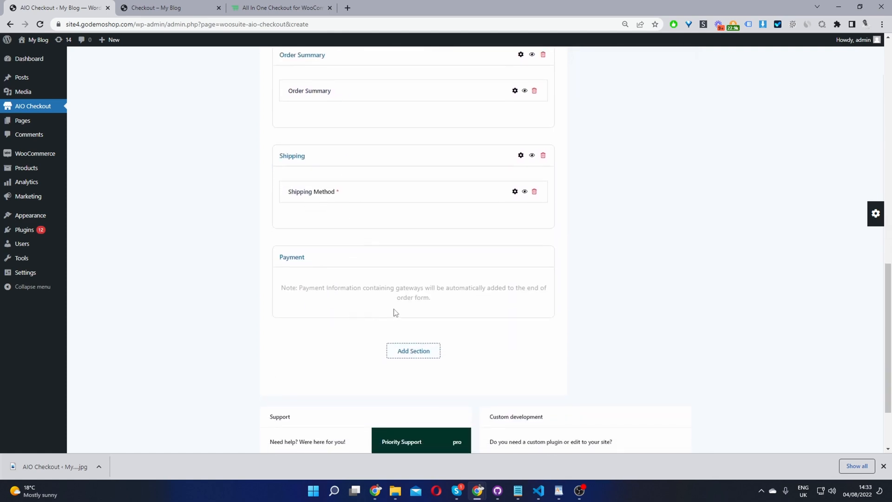
scroll("up", 3)
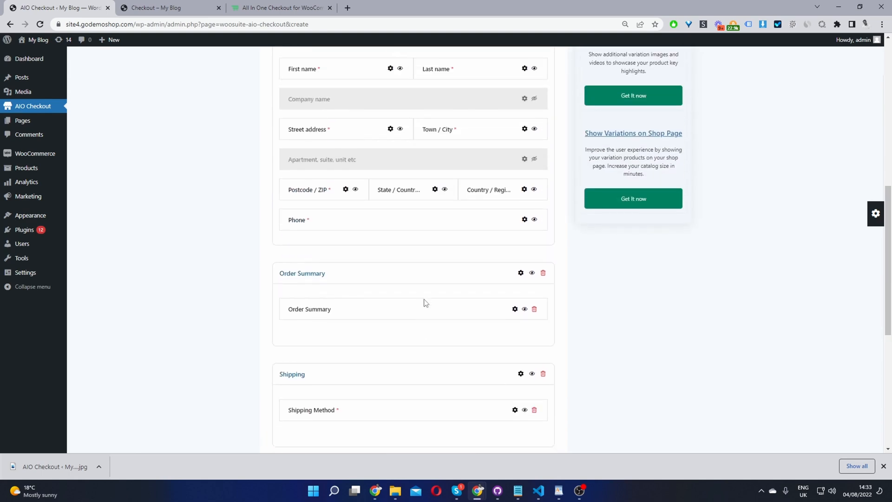
scroll("down", 3)
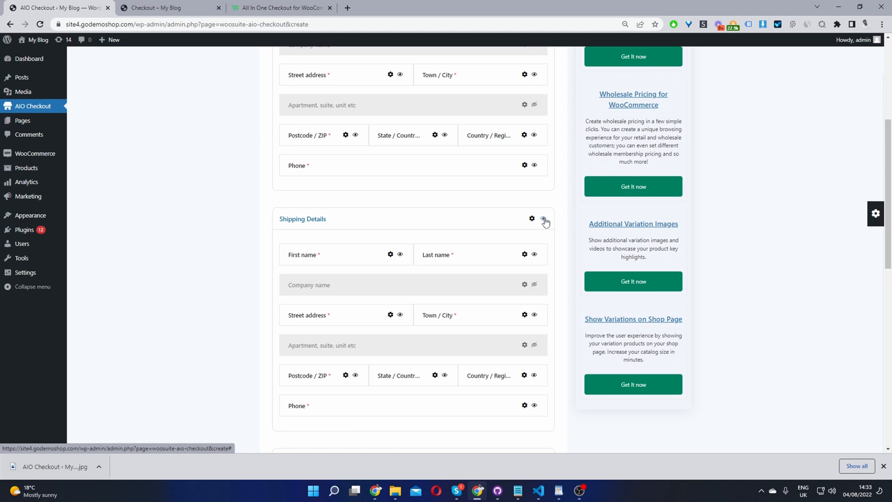
Disable the Shipping Details section via its eye icon, leaving Billing Details active.
left_click(542, 218)
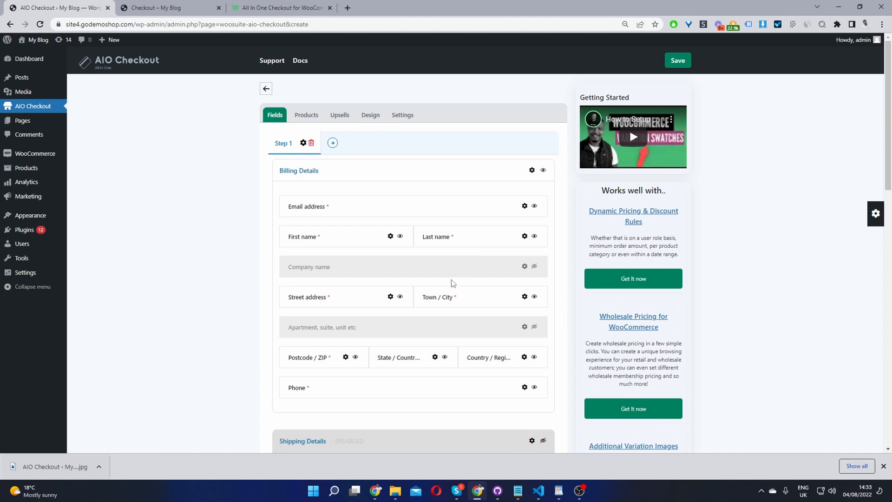
mouse_move(407, 126)
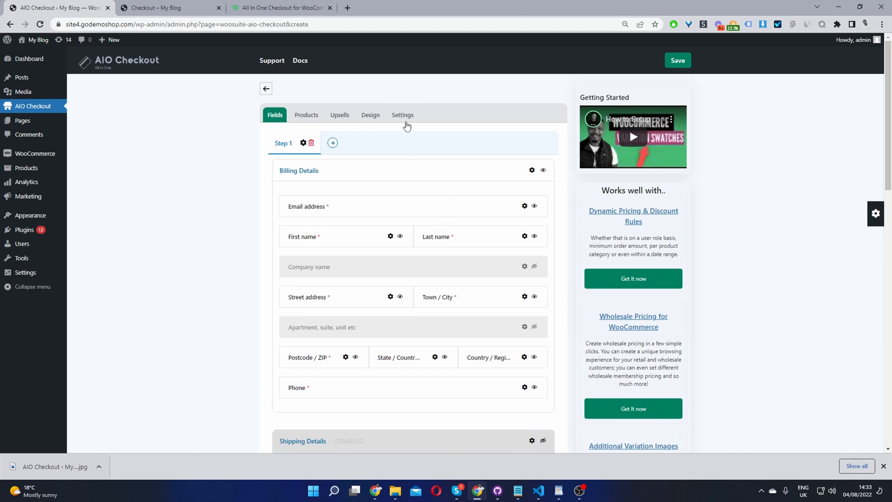
In Settings, keep the form enabled and name it 'Global Checkout', applying to Everyone.
left_click(403, 115)
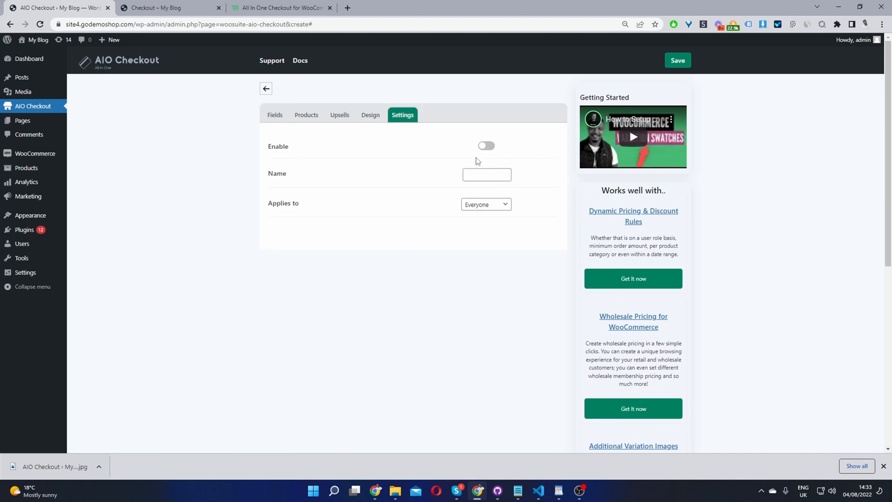
left_click(486, 145)
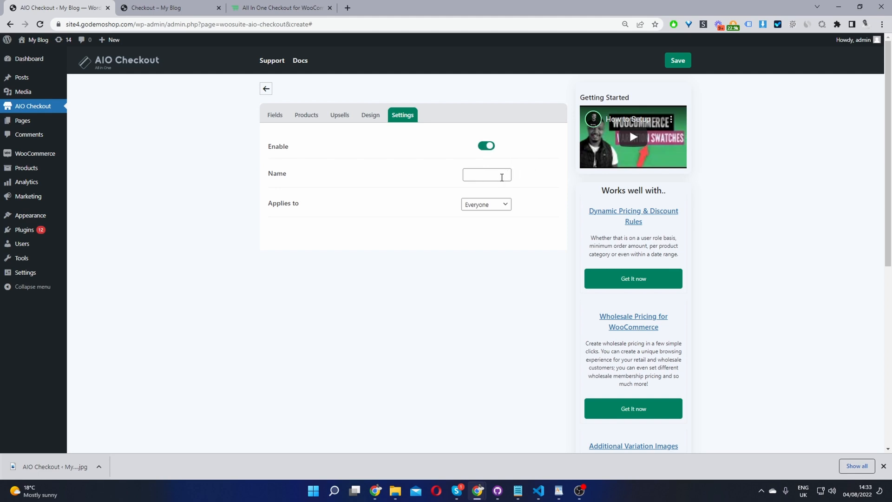
type("Global Checkou")
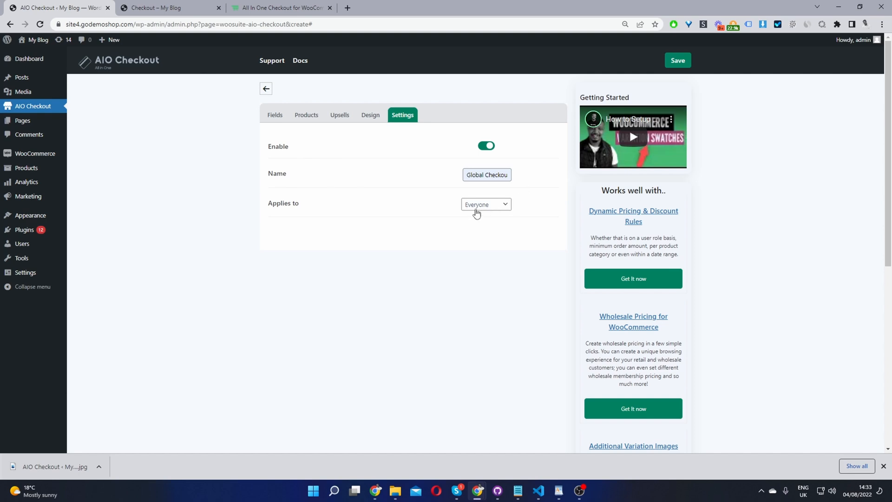
mouse_move(491, 198)
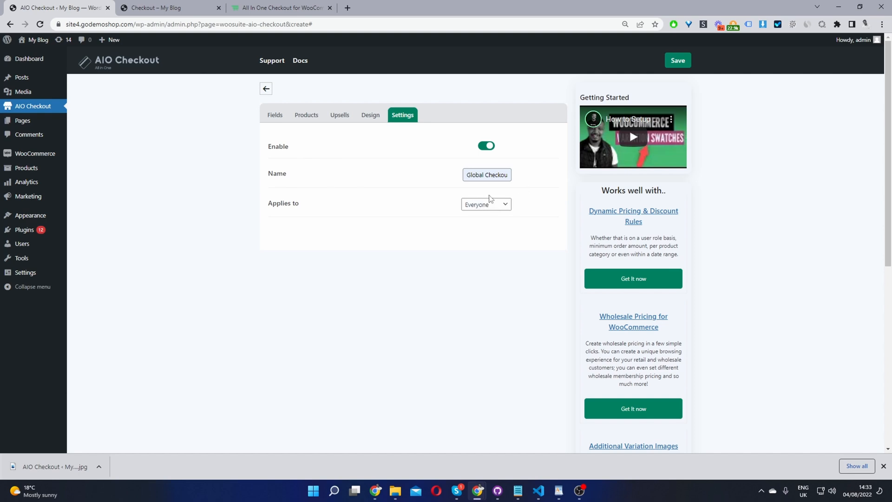
mouse_move(370, 114)
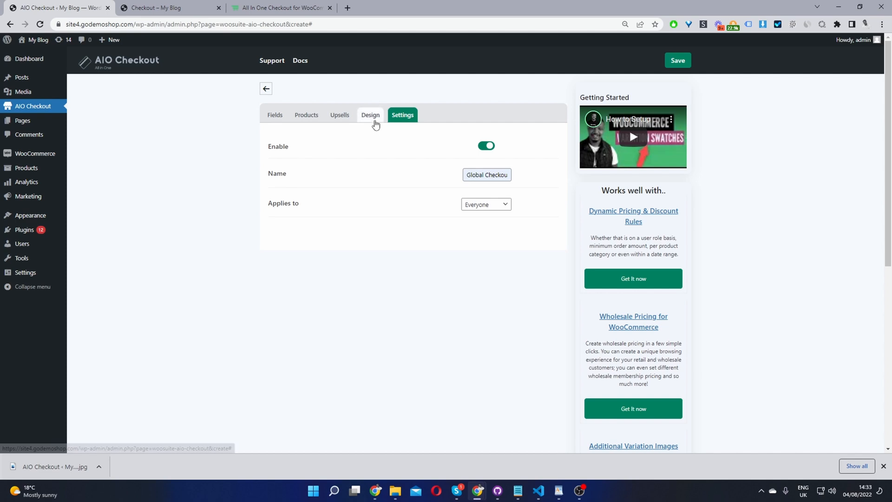
In Design, switch the form to a two-column layout and save it.
left_click(370, 114)
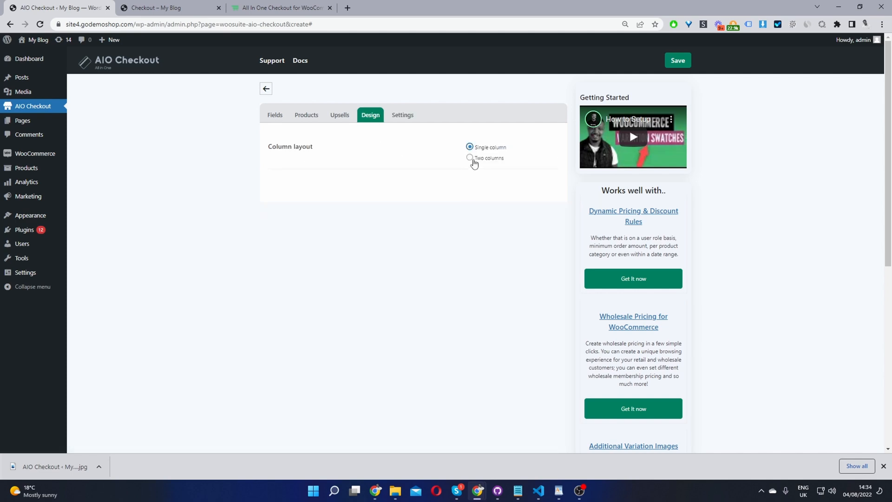
left_click(469, 158)
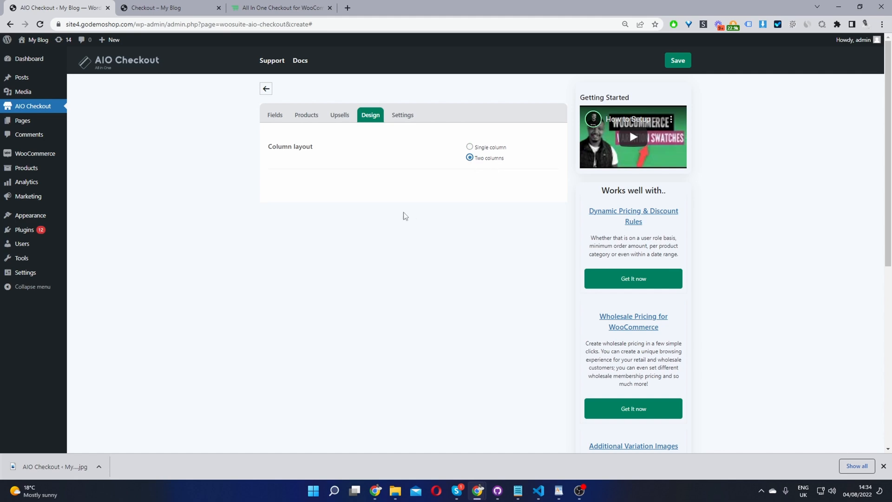
mouse_move(349, 264)
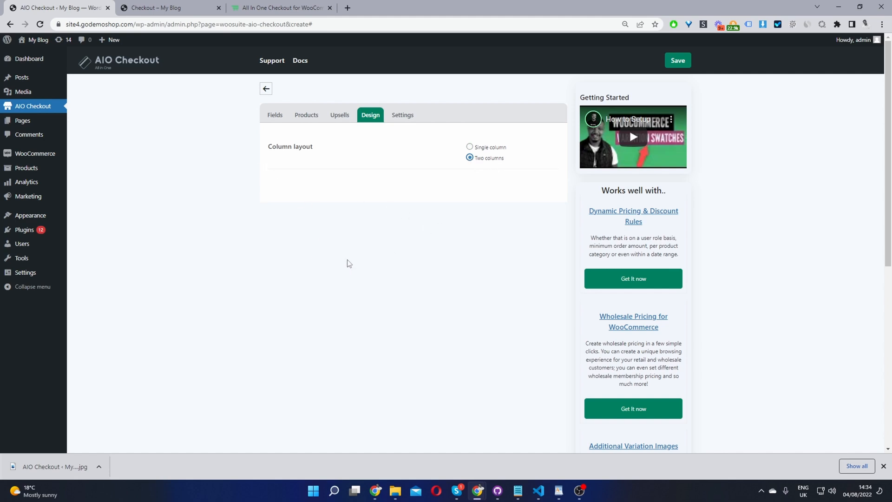
mouse_move(491, 294)
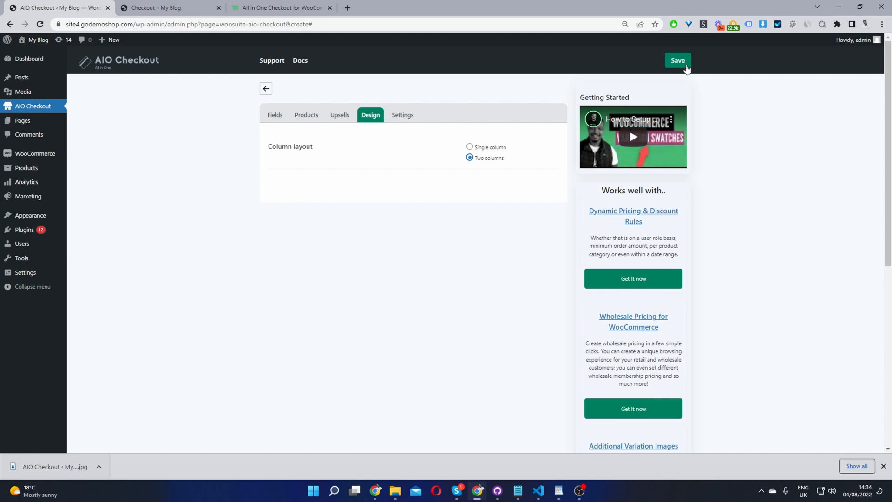
left_click(165, 8)
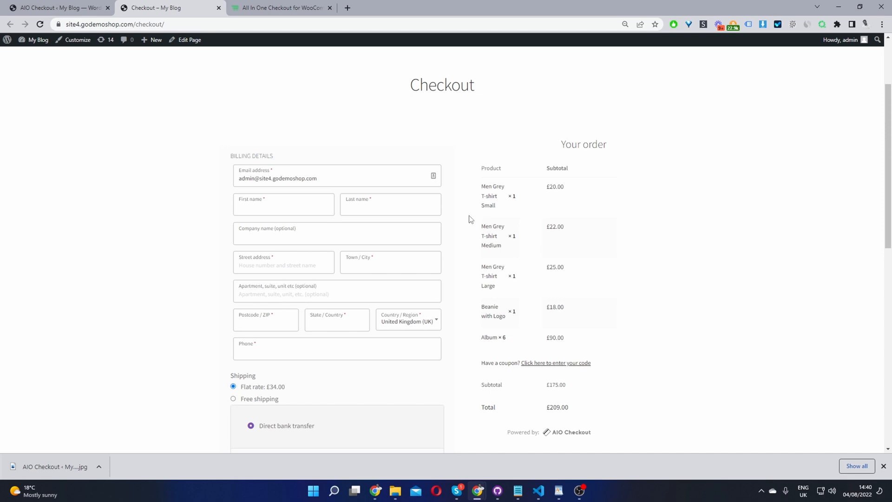
Scroll through the live checkout's billing form, then return to the Global Checkout editor.
scroll("down", 3)
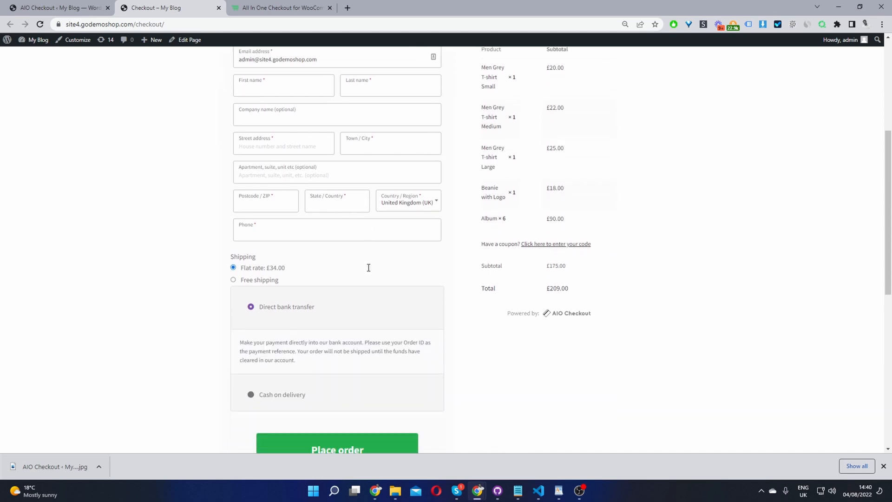
scroll("down", 3)
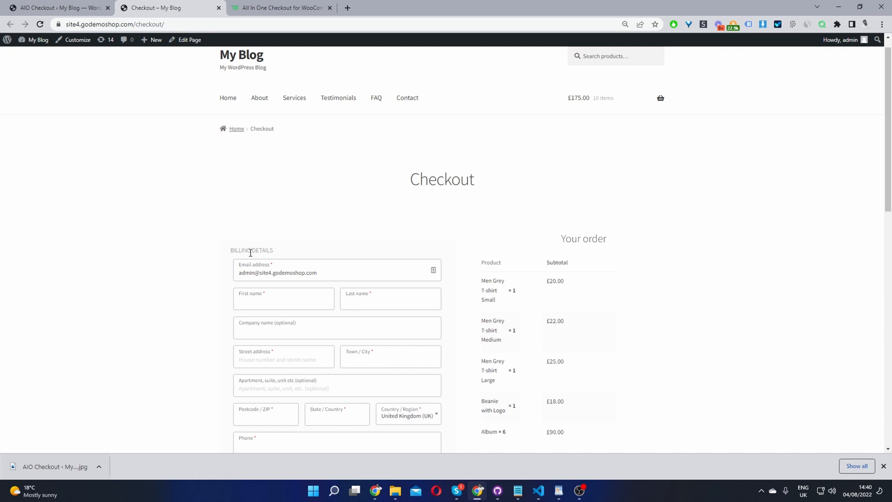
mouse_move(258, 228)
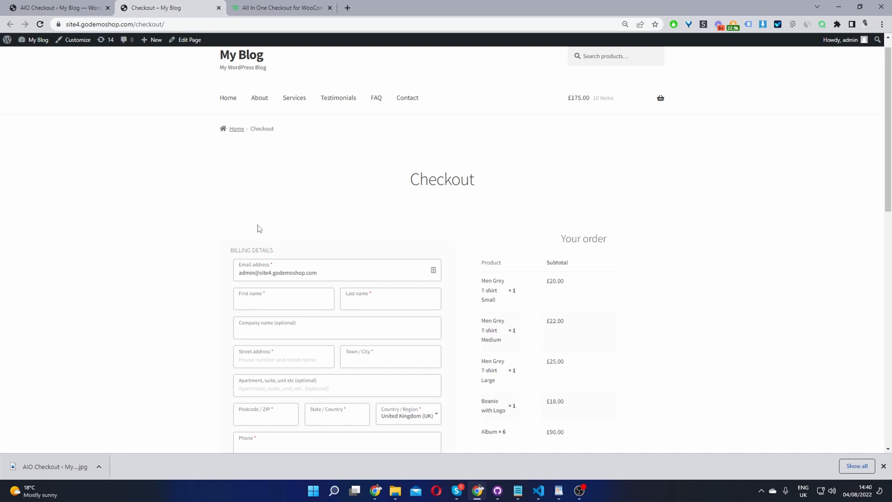
left_click(56, 7)
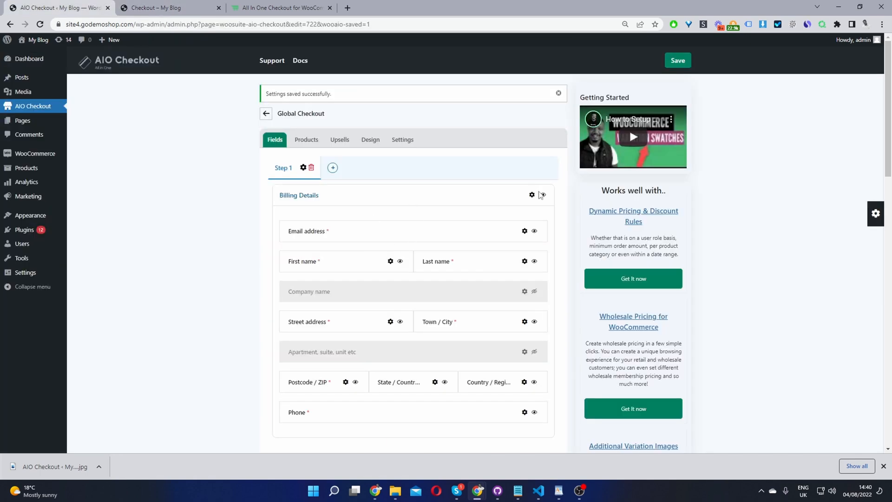
Set the Billing Details section label to 'Billing & Shipping Details'.
left_click(530, 195)
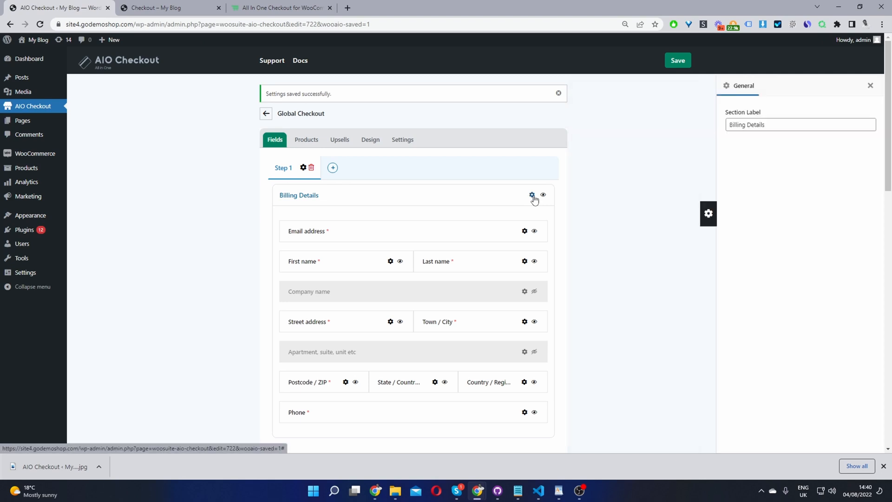
left_click(799, 124)
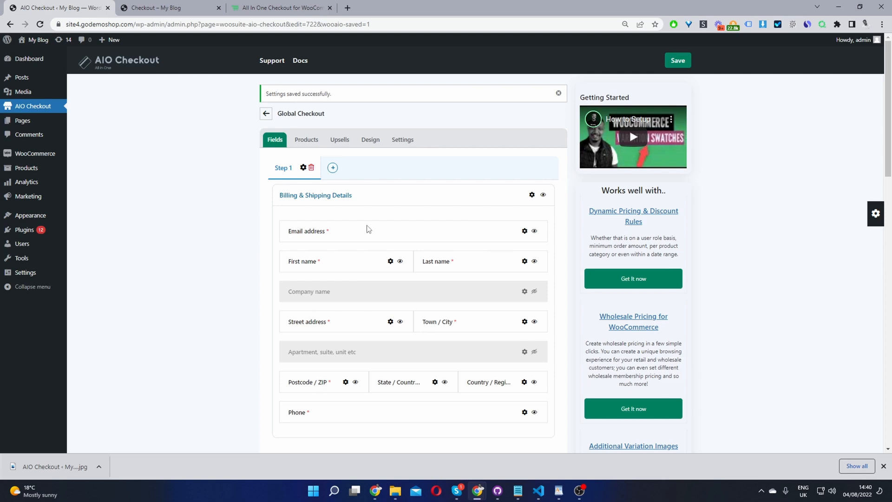
Drag a Multi Checkbox field from the palette to the top of the section and show its settings.
scroll("down", 3)
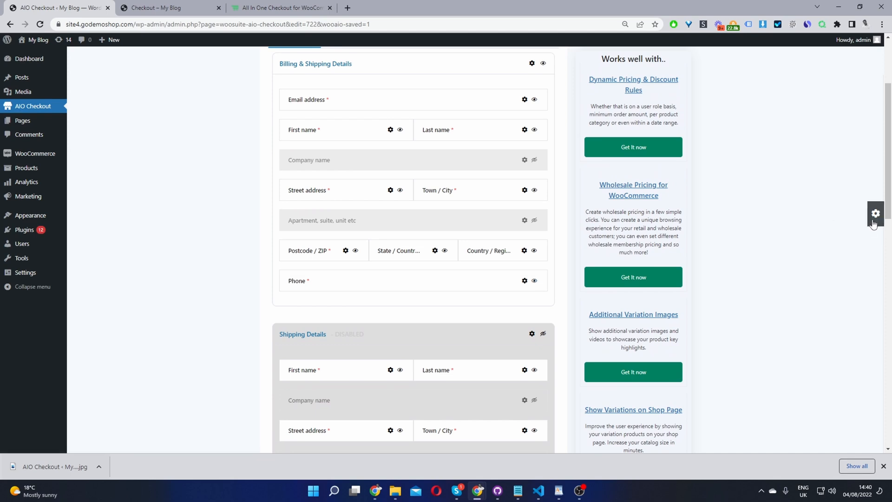
left_click(875, 213)
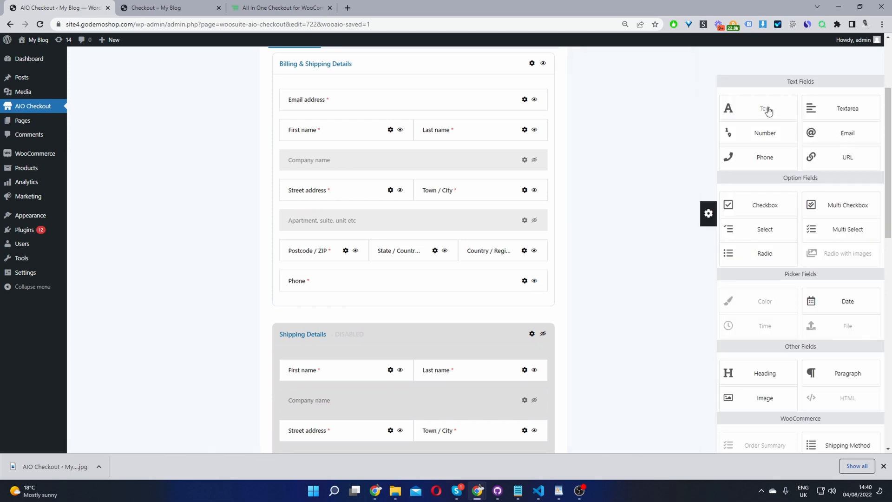
left_click_drag(765, 109, 413, 276)
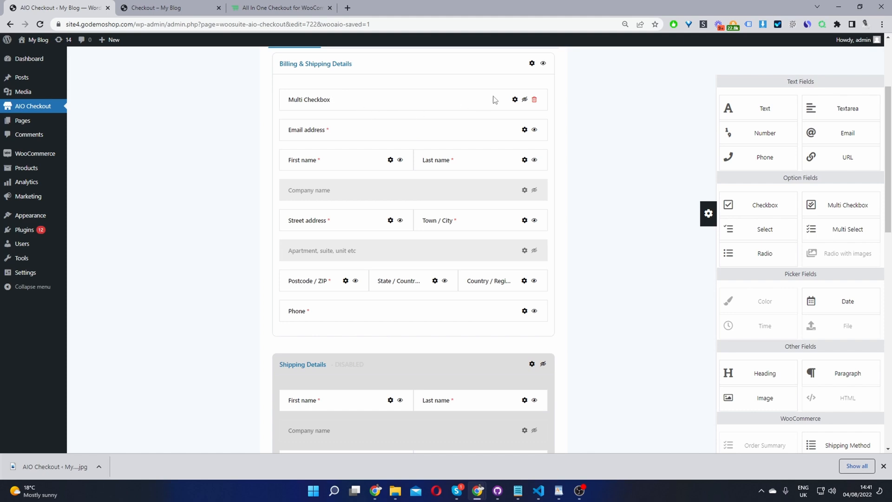
left_click(514, 99)
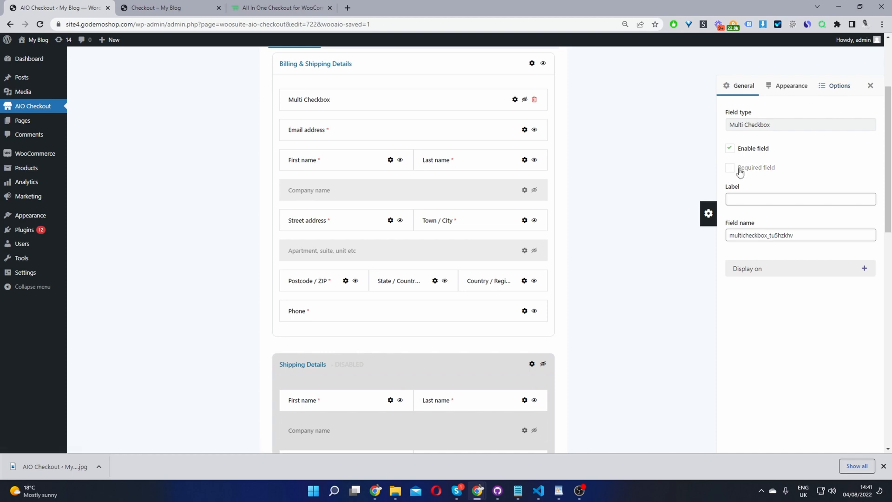
Mark the Multi Checkbox field required and add a second empty option row, then close its settings.
left_click(730, 167)
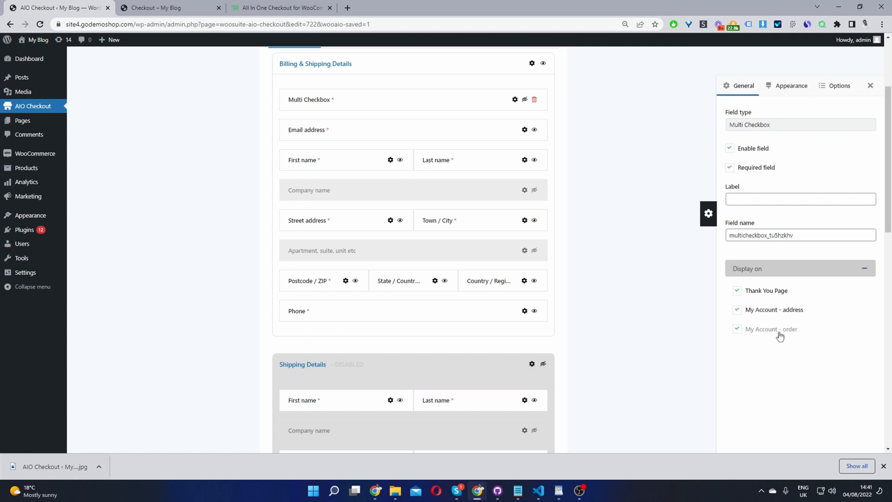
left_click(838, 86)
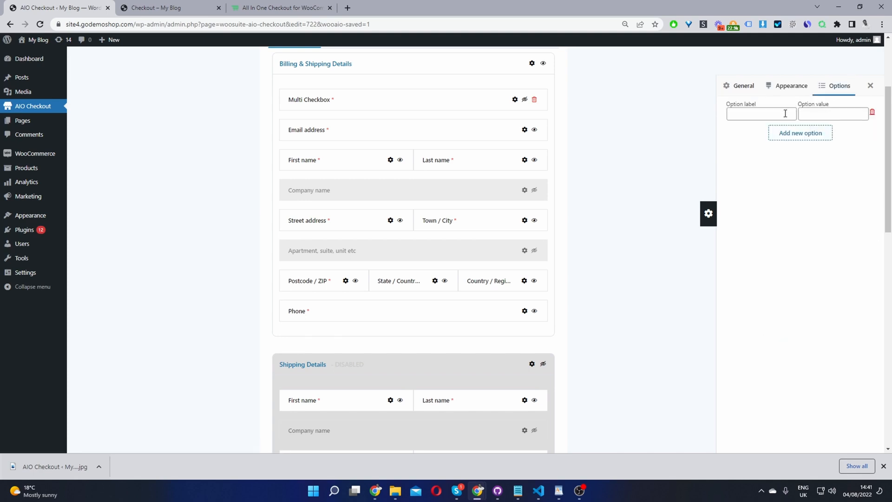
left_click(761, 113)
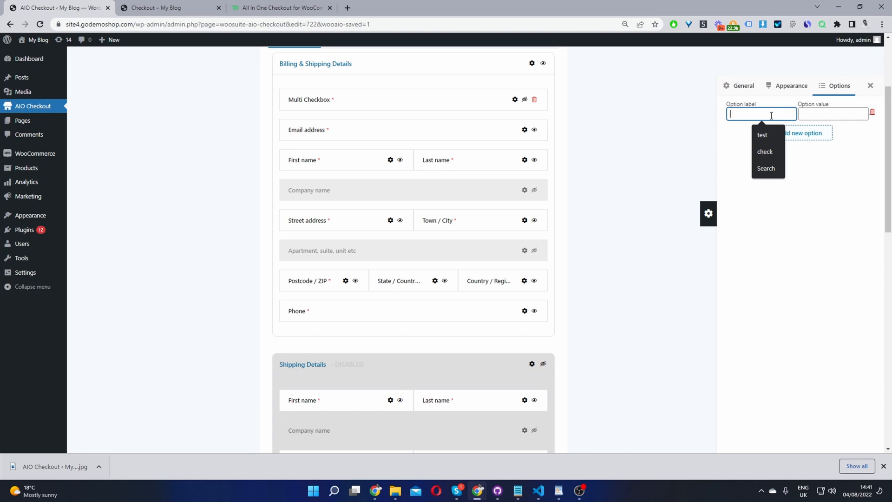
mouse_move(785, 114)
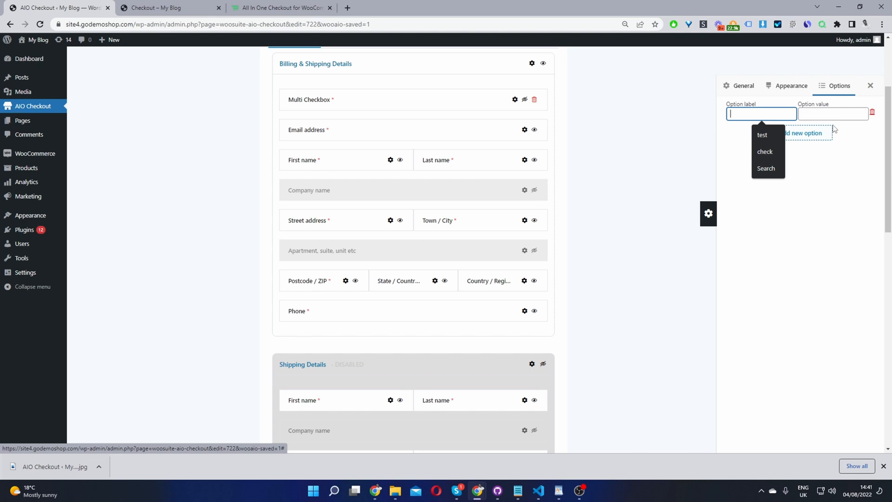
left_click(800, 134)
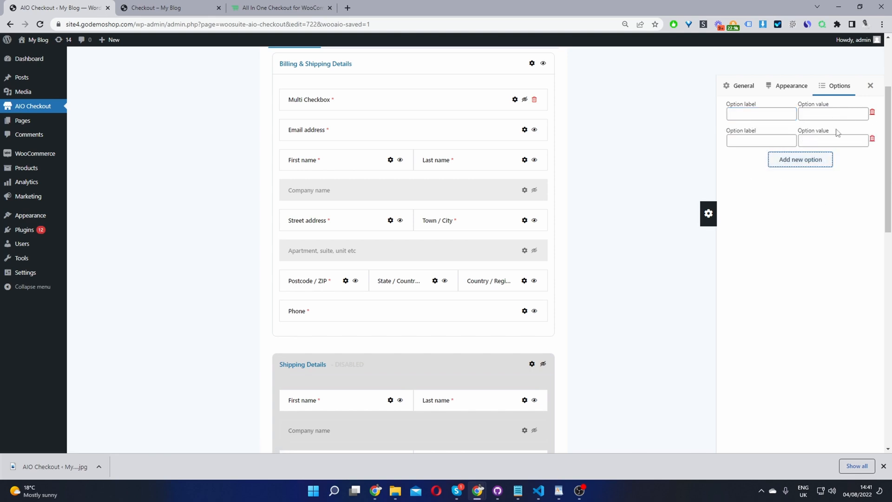
left_click(534, 99)
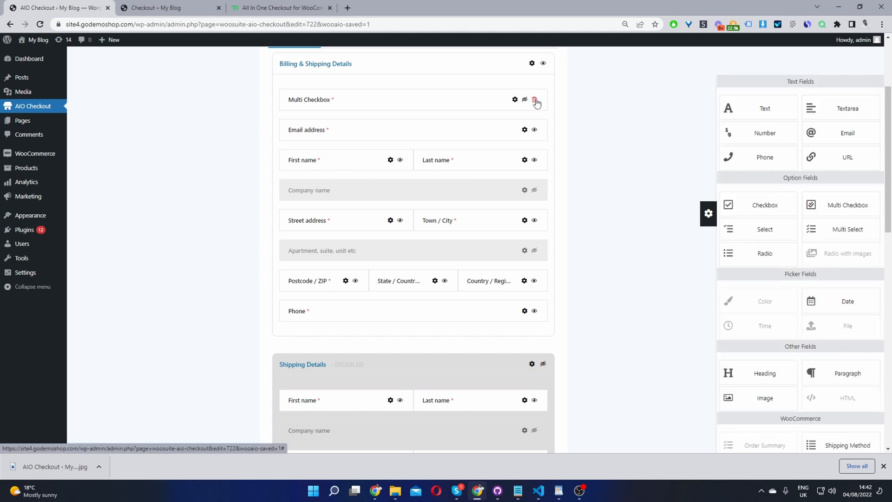
Delete the Multi Checkbox field and view the live checkout's Billing & Shipping Details heading.
left_click(535, 99)
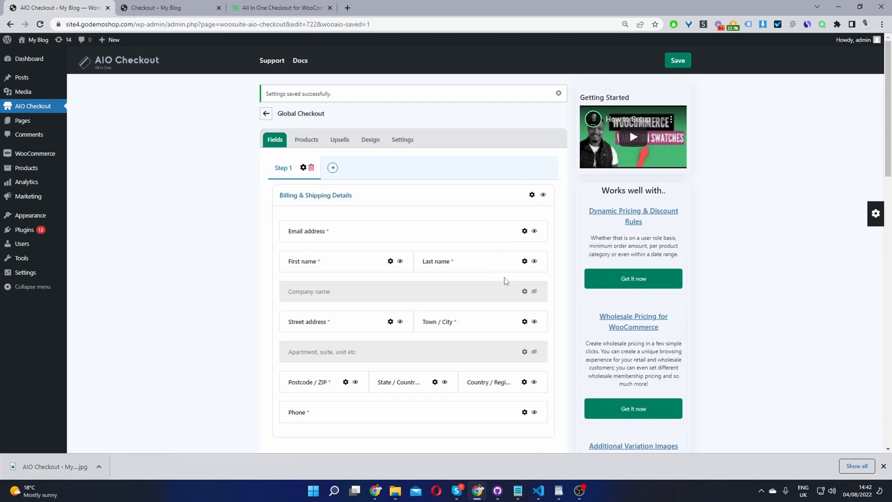
mouse_move(551, 158)
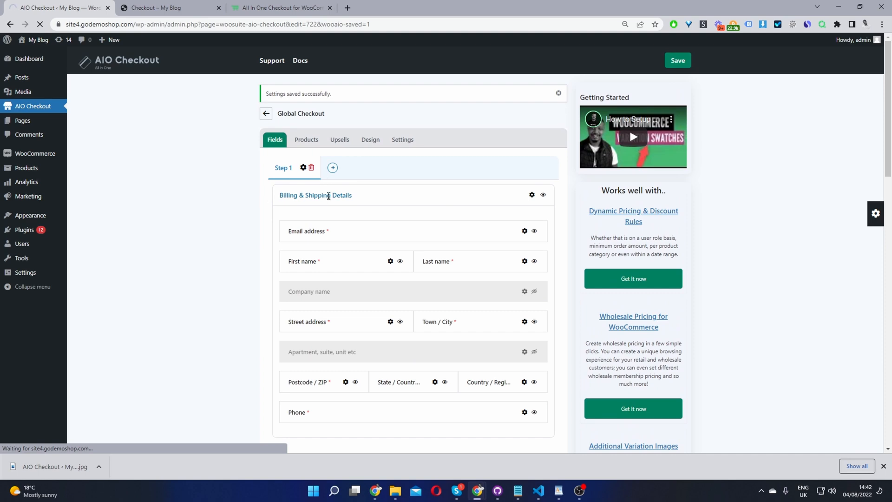
mouse_move(204, 103)
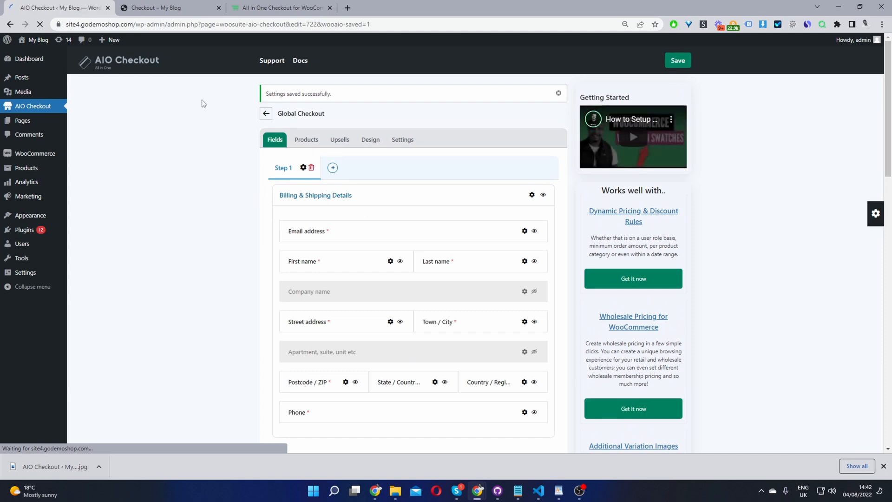
left_click(165, 8)
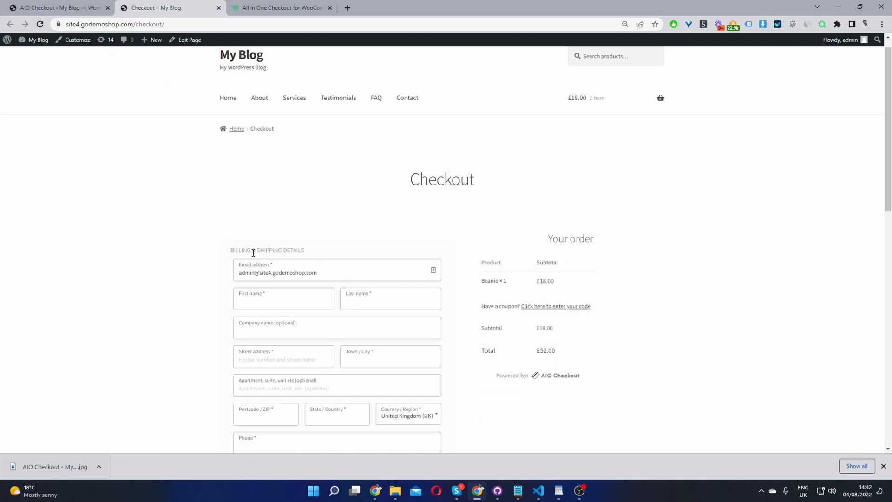
mouse_move(255, 252)
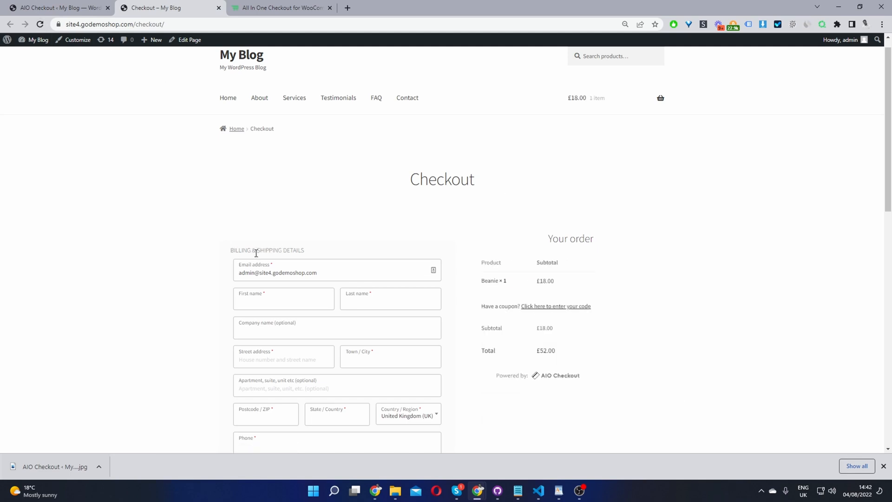